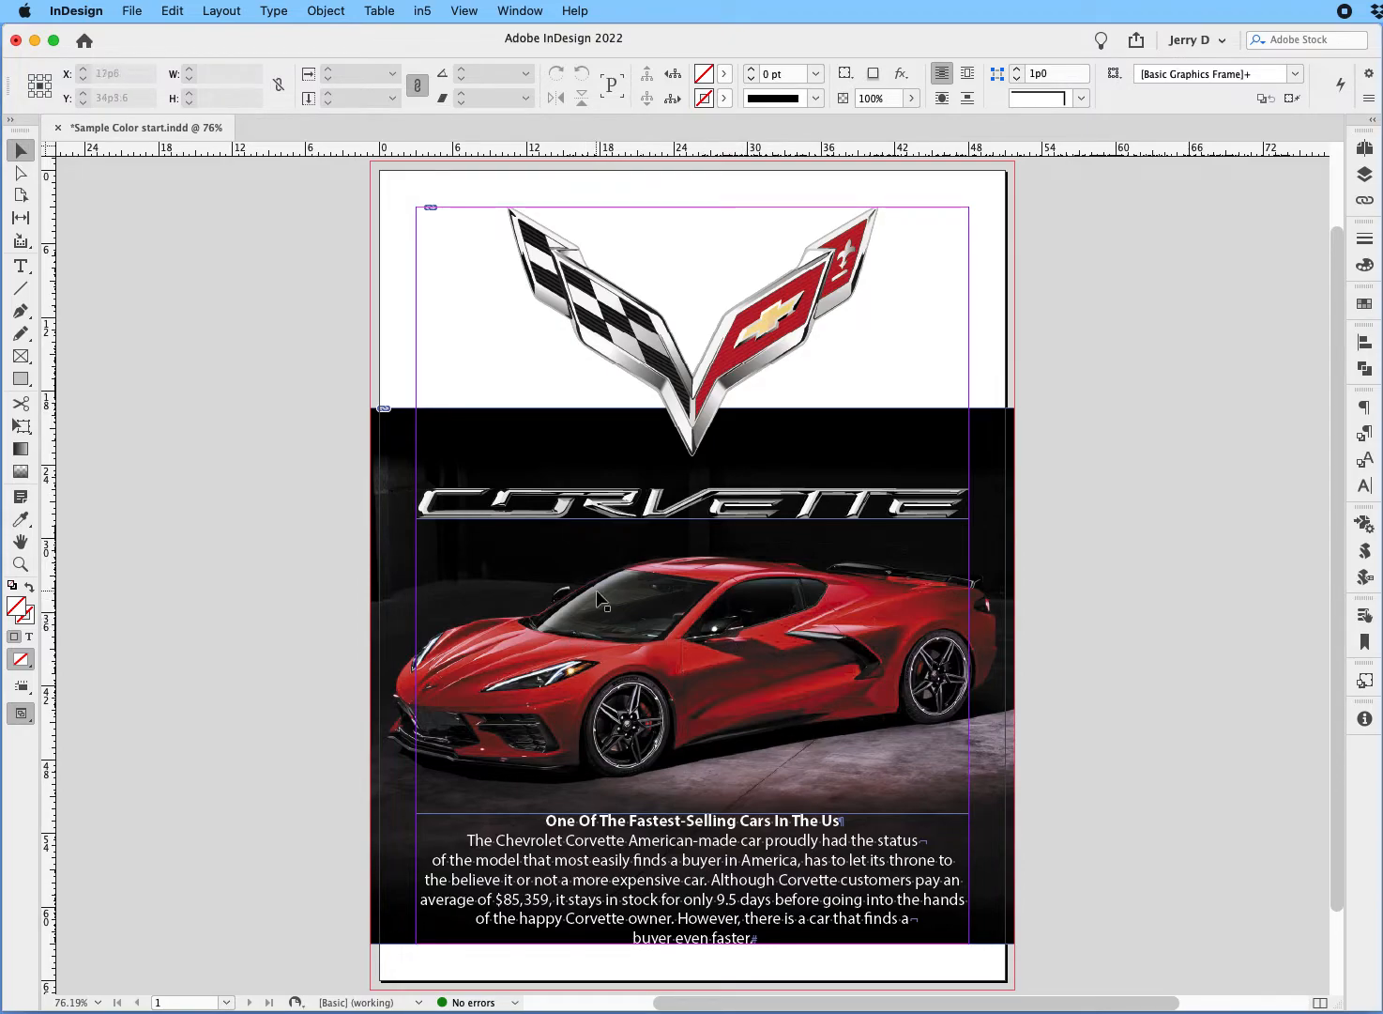
Step: Select the red Corvette photo's graphics frame with the Selection tool
click(601, 598)
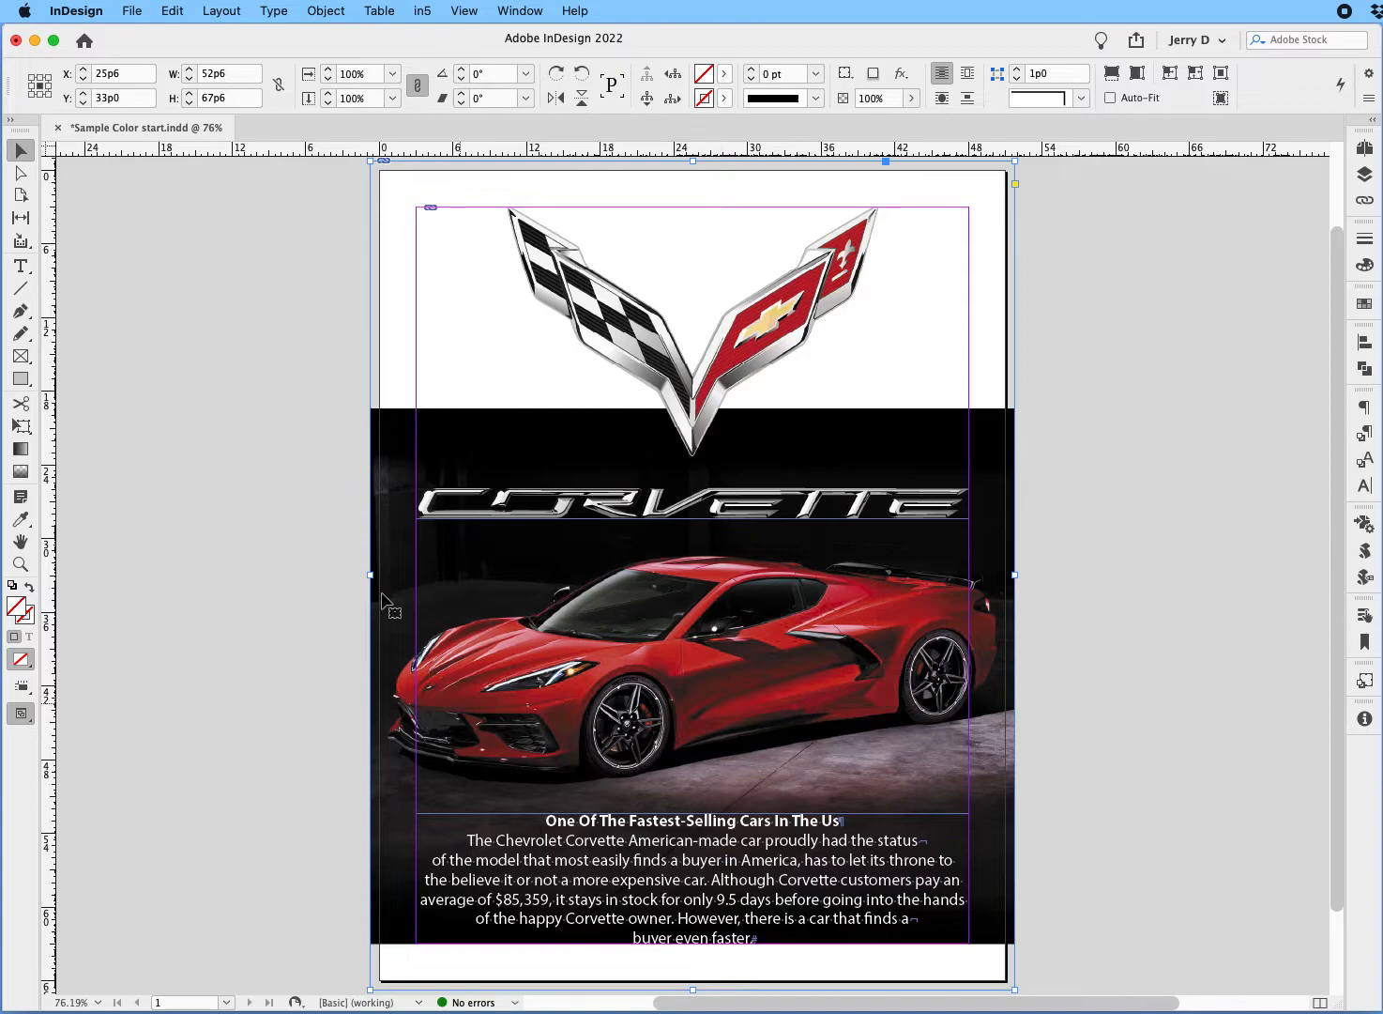
mouse_move(343, 561)
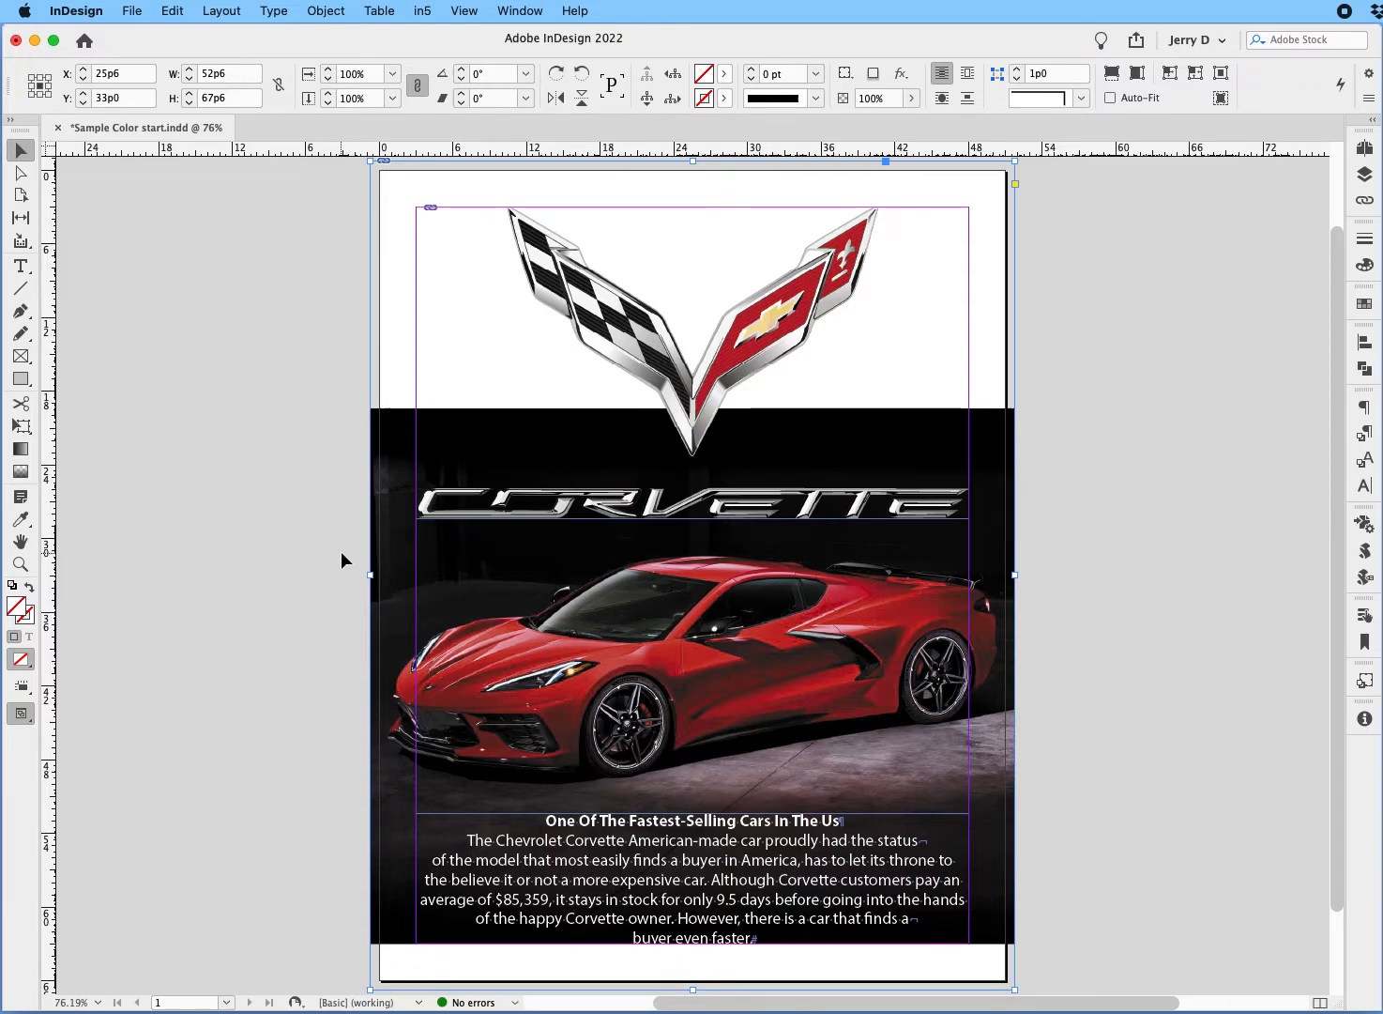
mouse_move(301, 563)
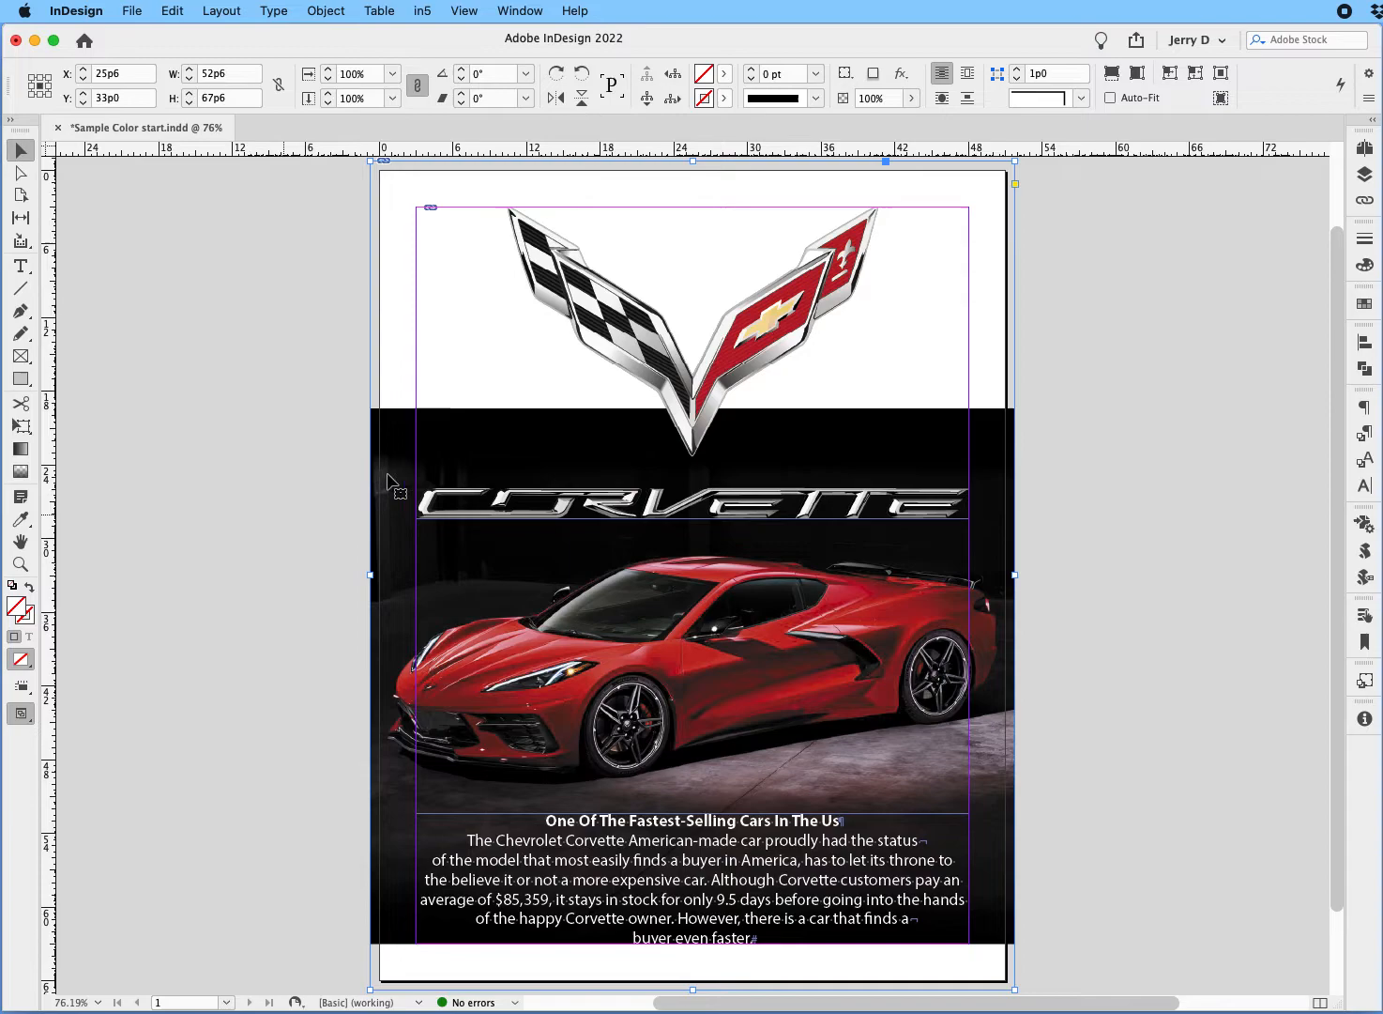
mouse_move(371, 526)
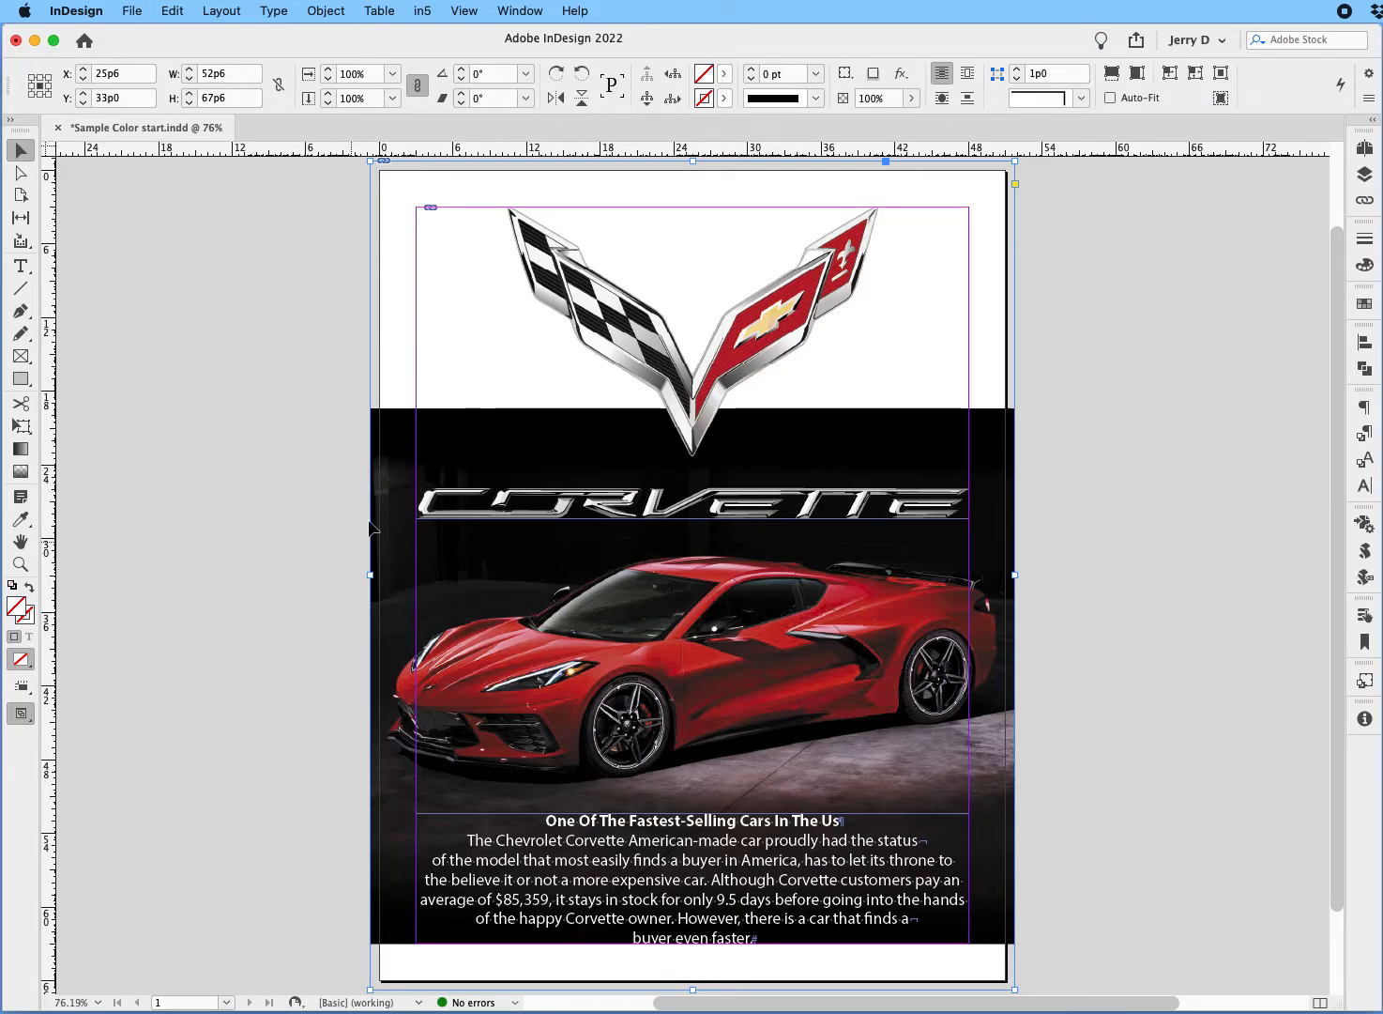
mouse_move(482, 514)
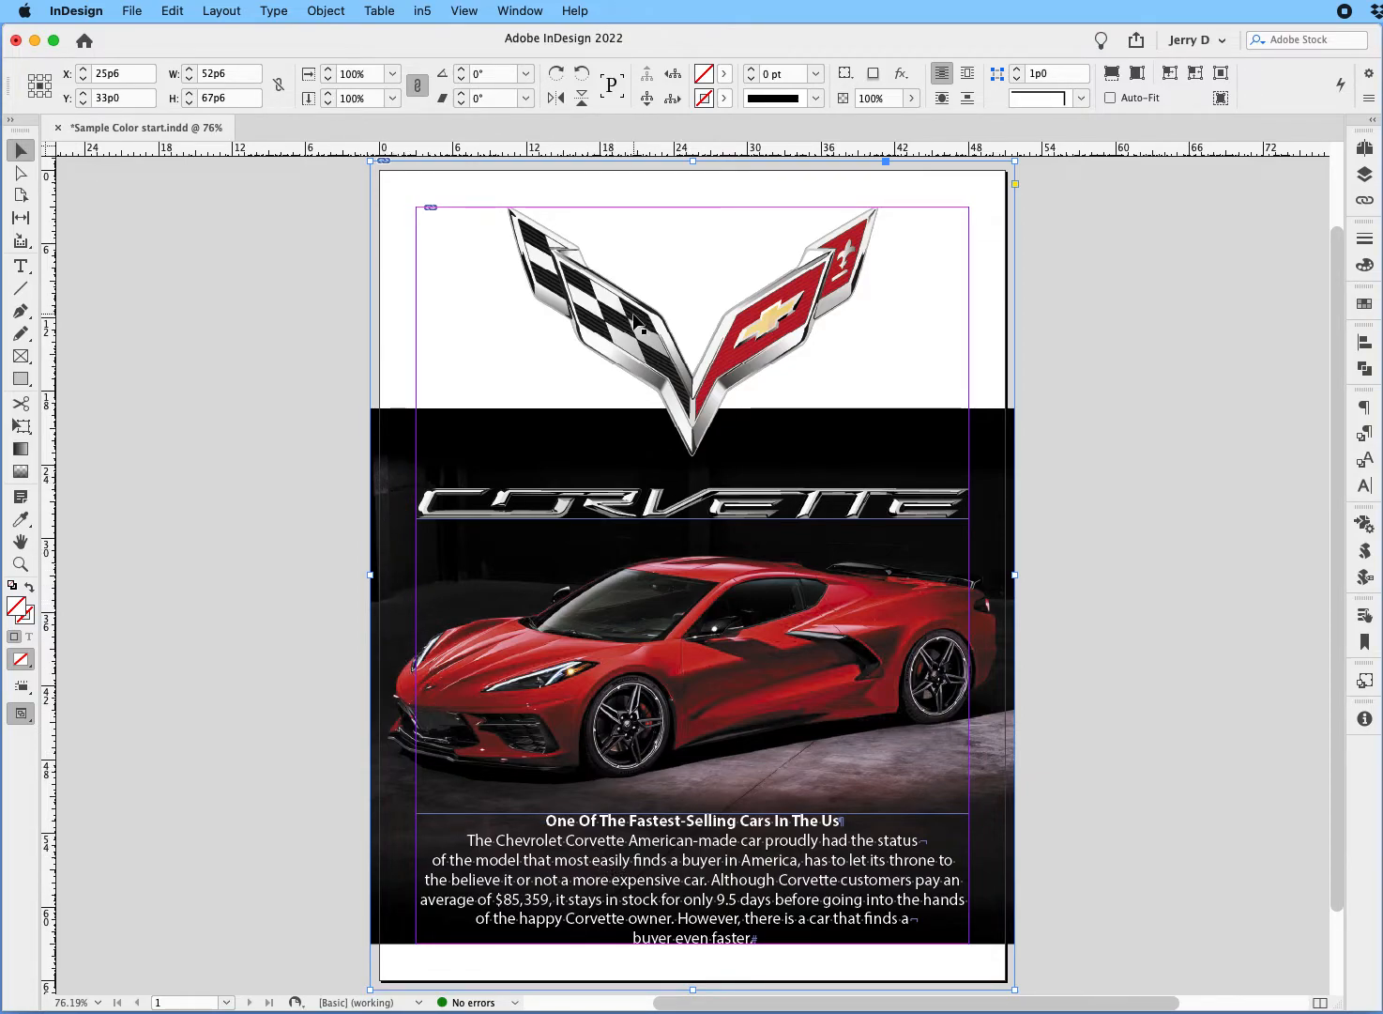
mouse_move(425, 397)
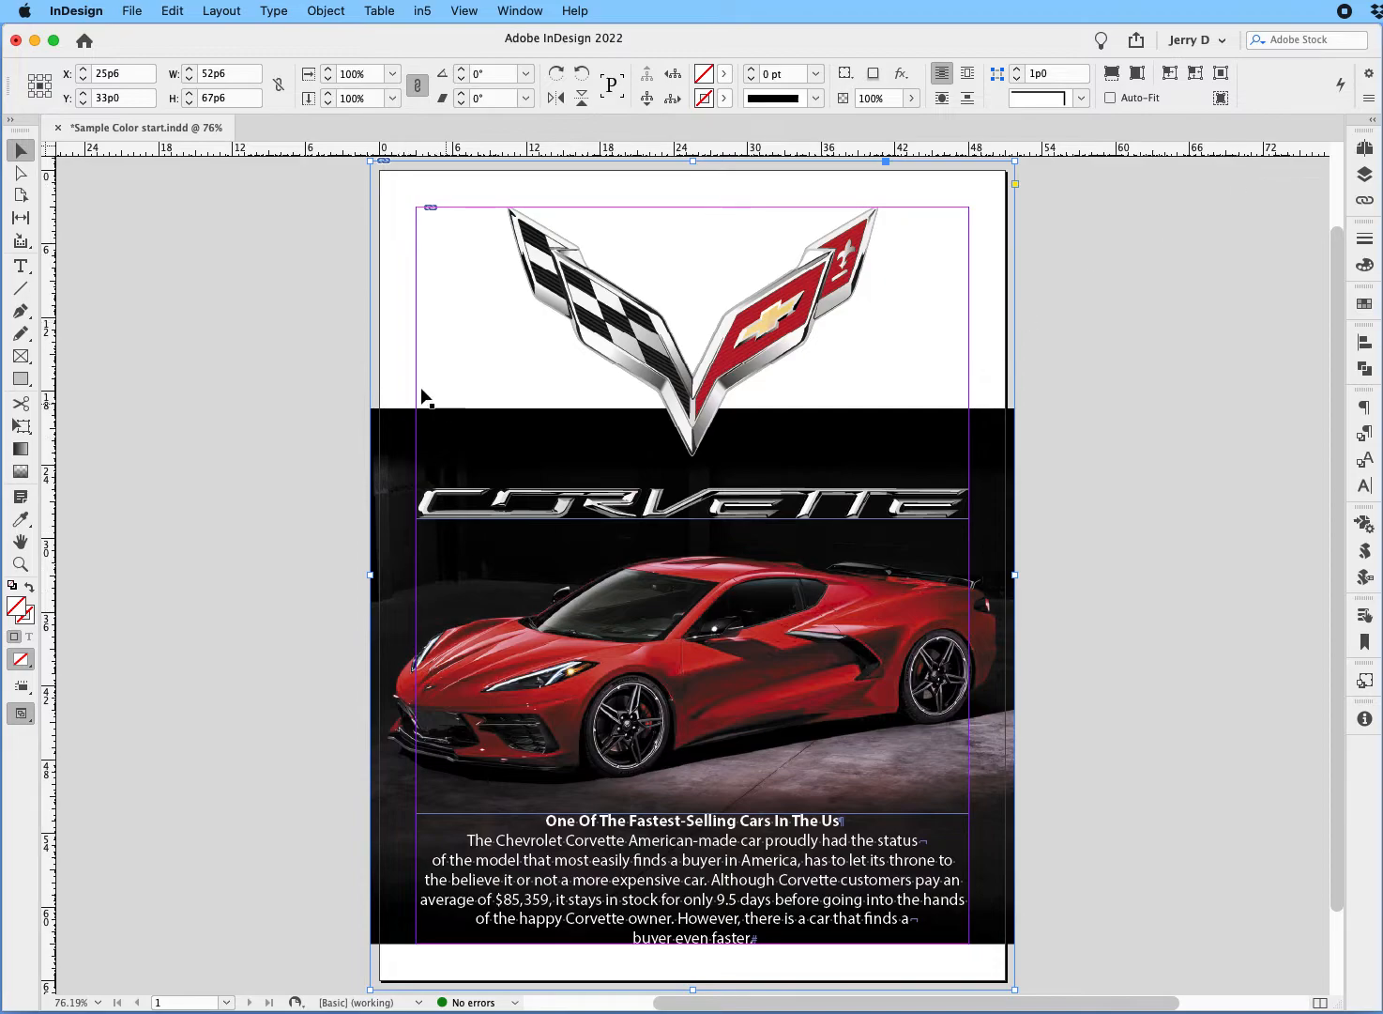
mouse_move(37, 526)
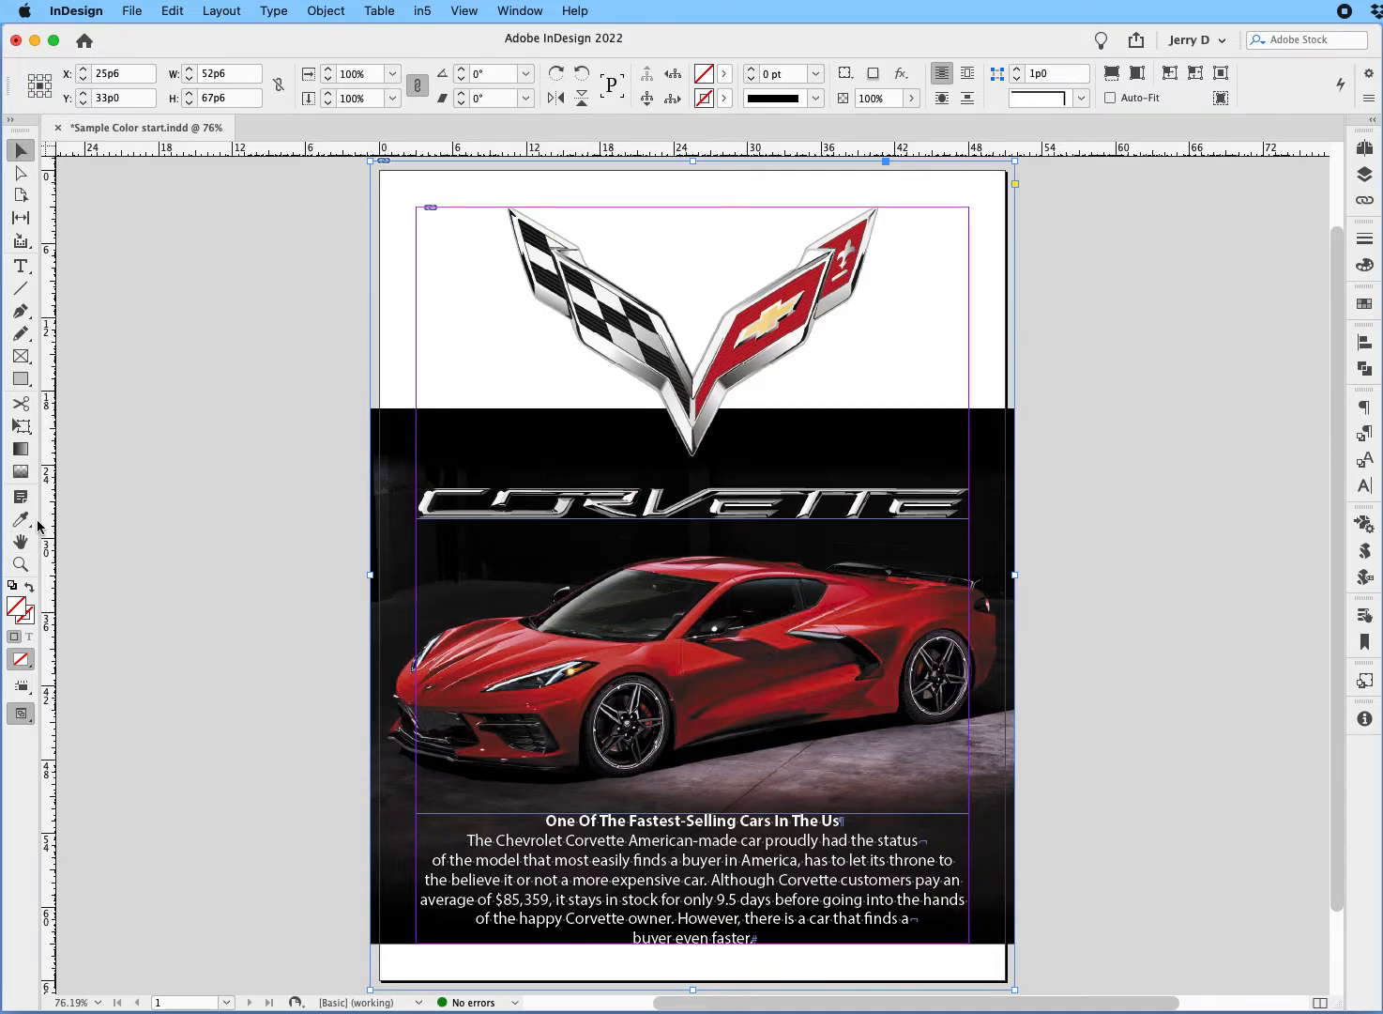